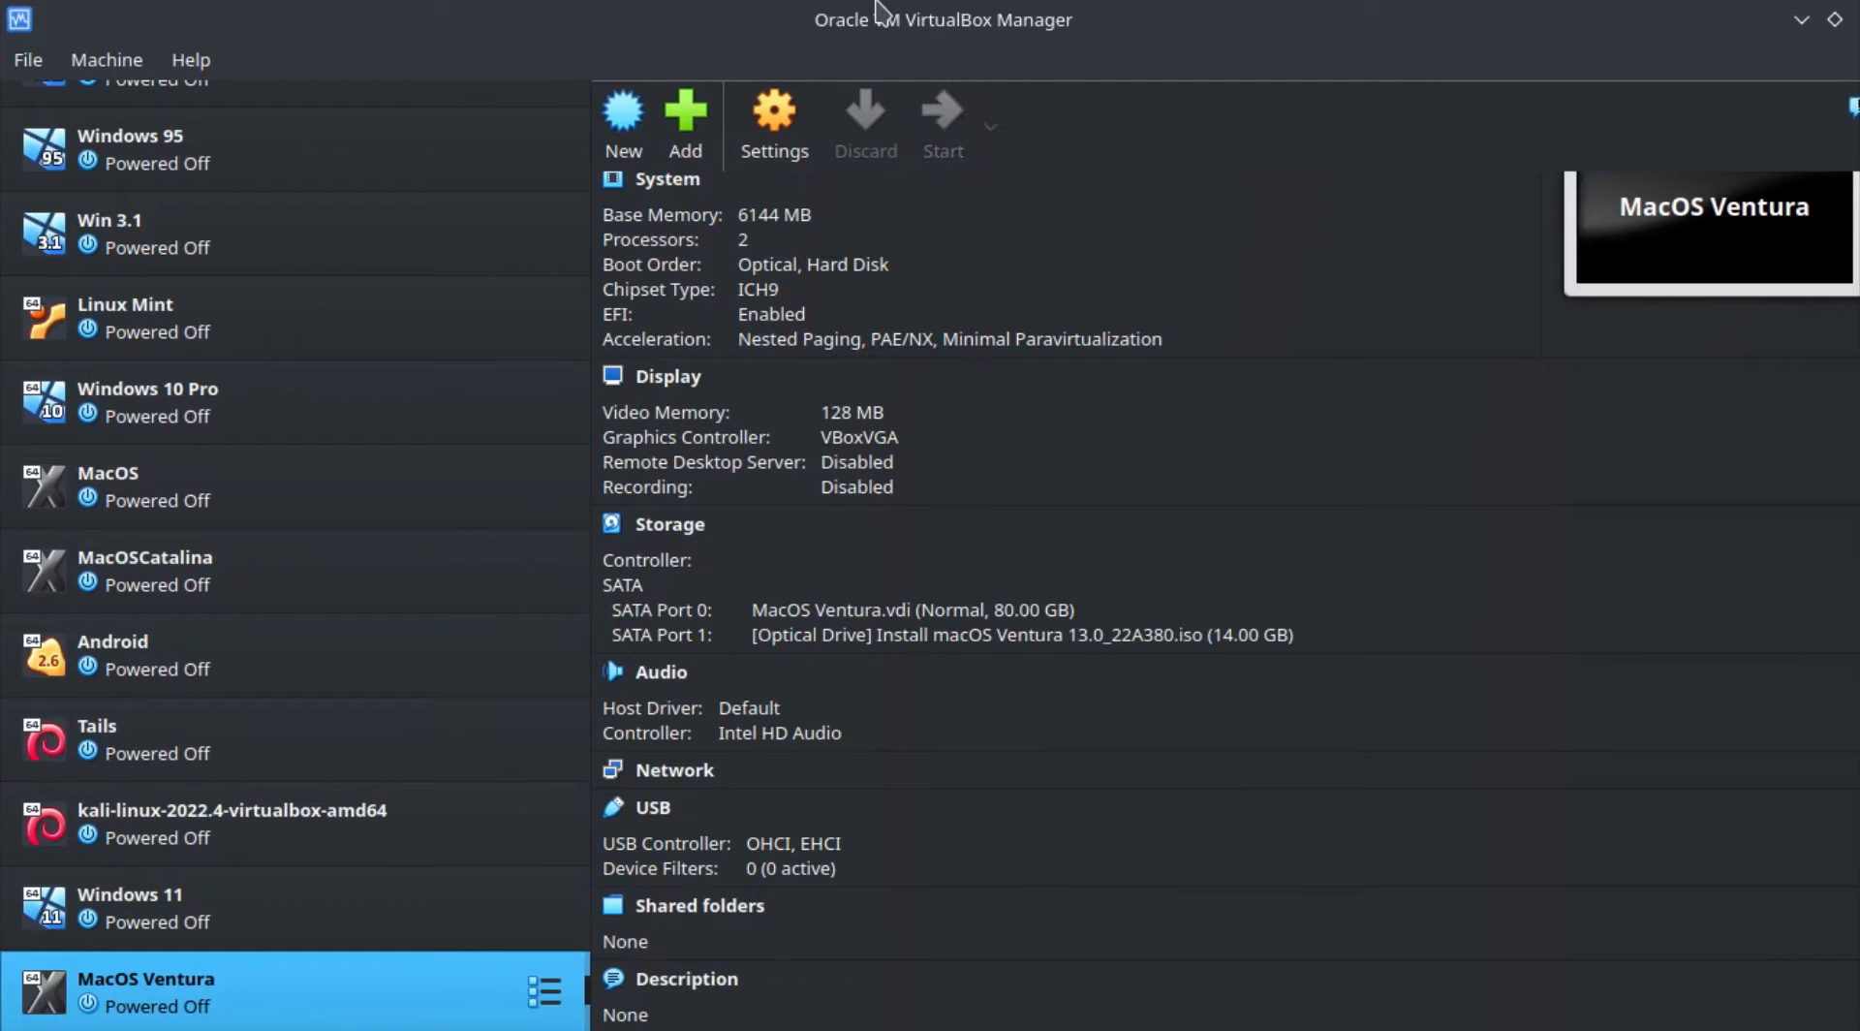
Step: Launch the MacOS Ventura virtual machine and let it boot into macOS setup
click(942, 118)
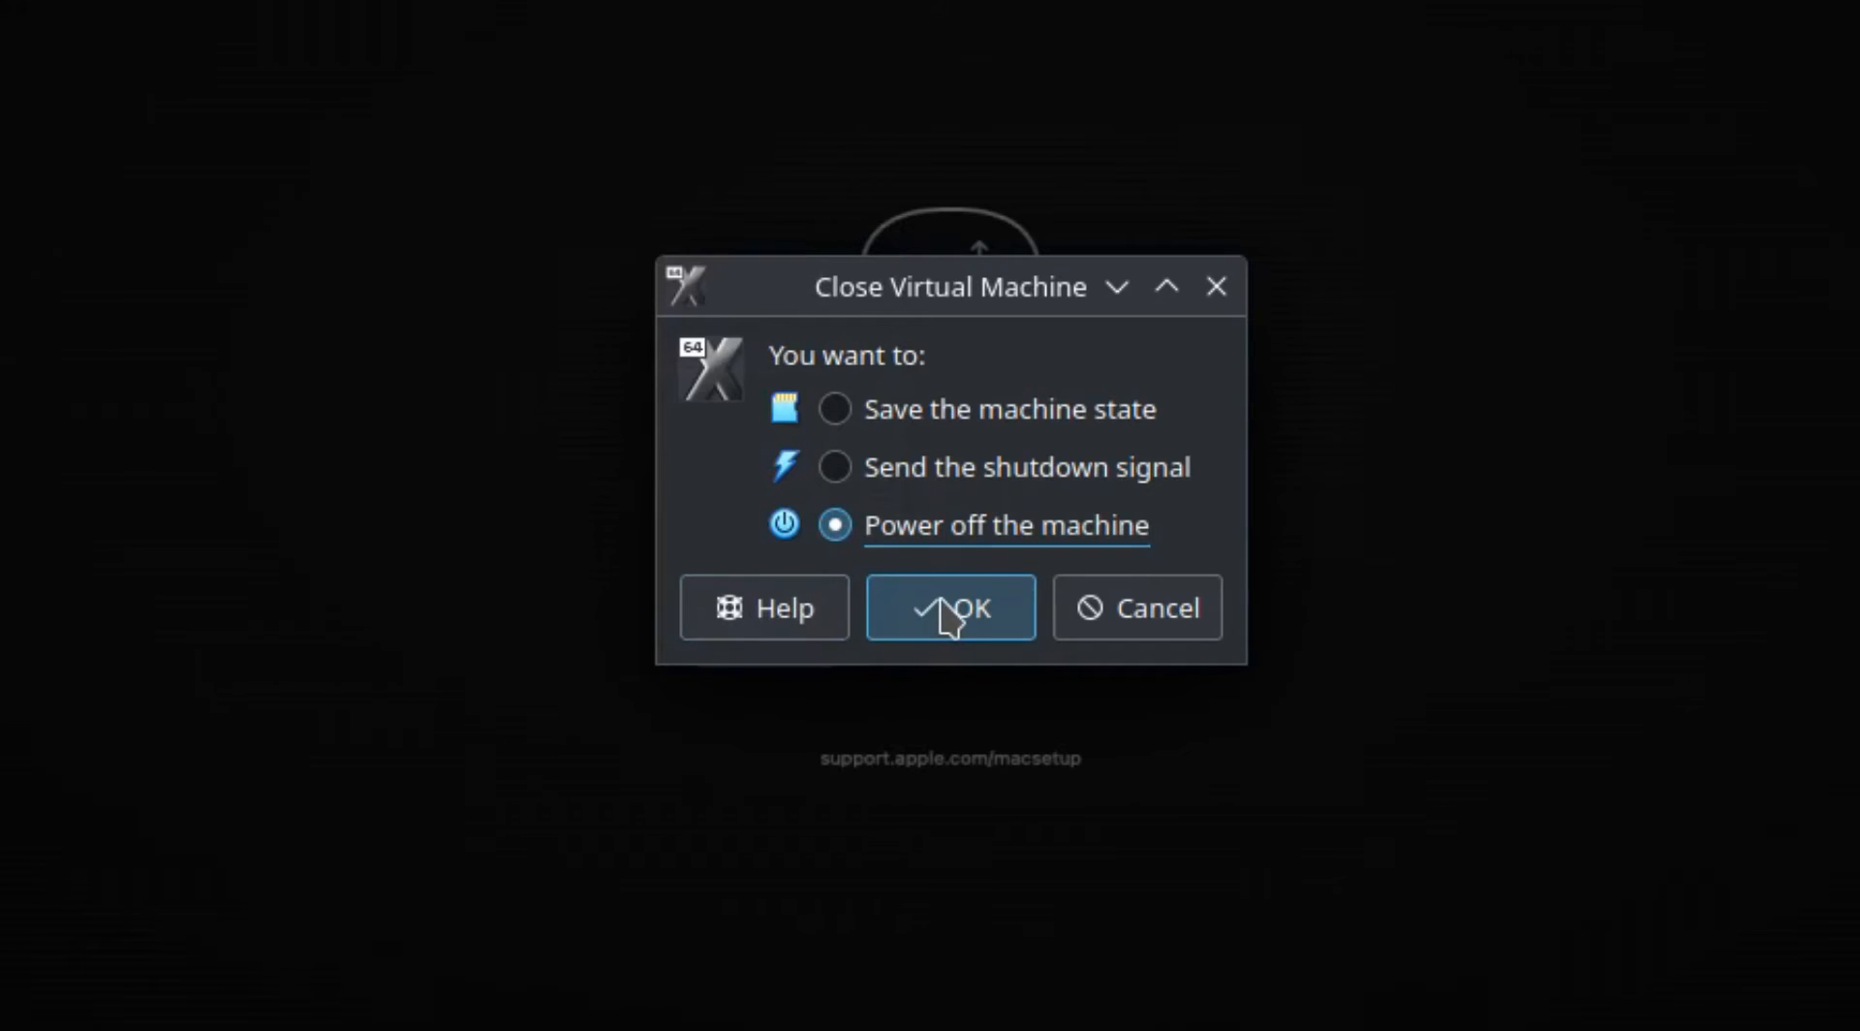
Step: Confirm powering off the running MacOS Ventura virtual machine
click(949, 607)
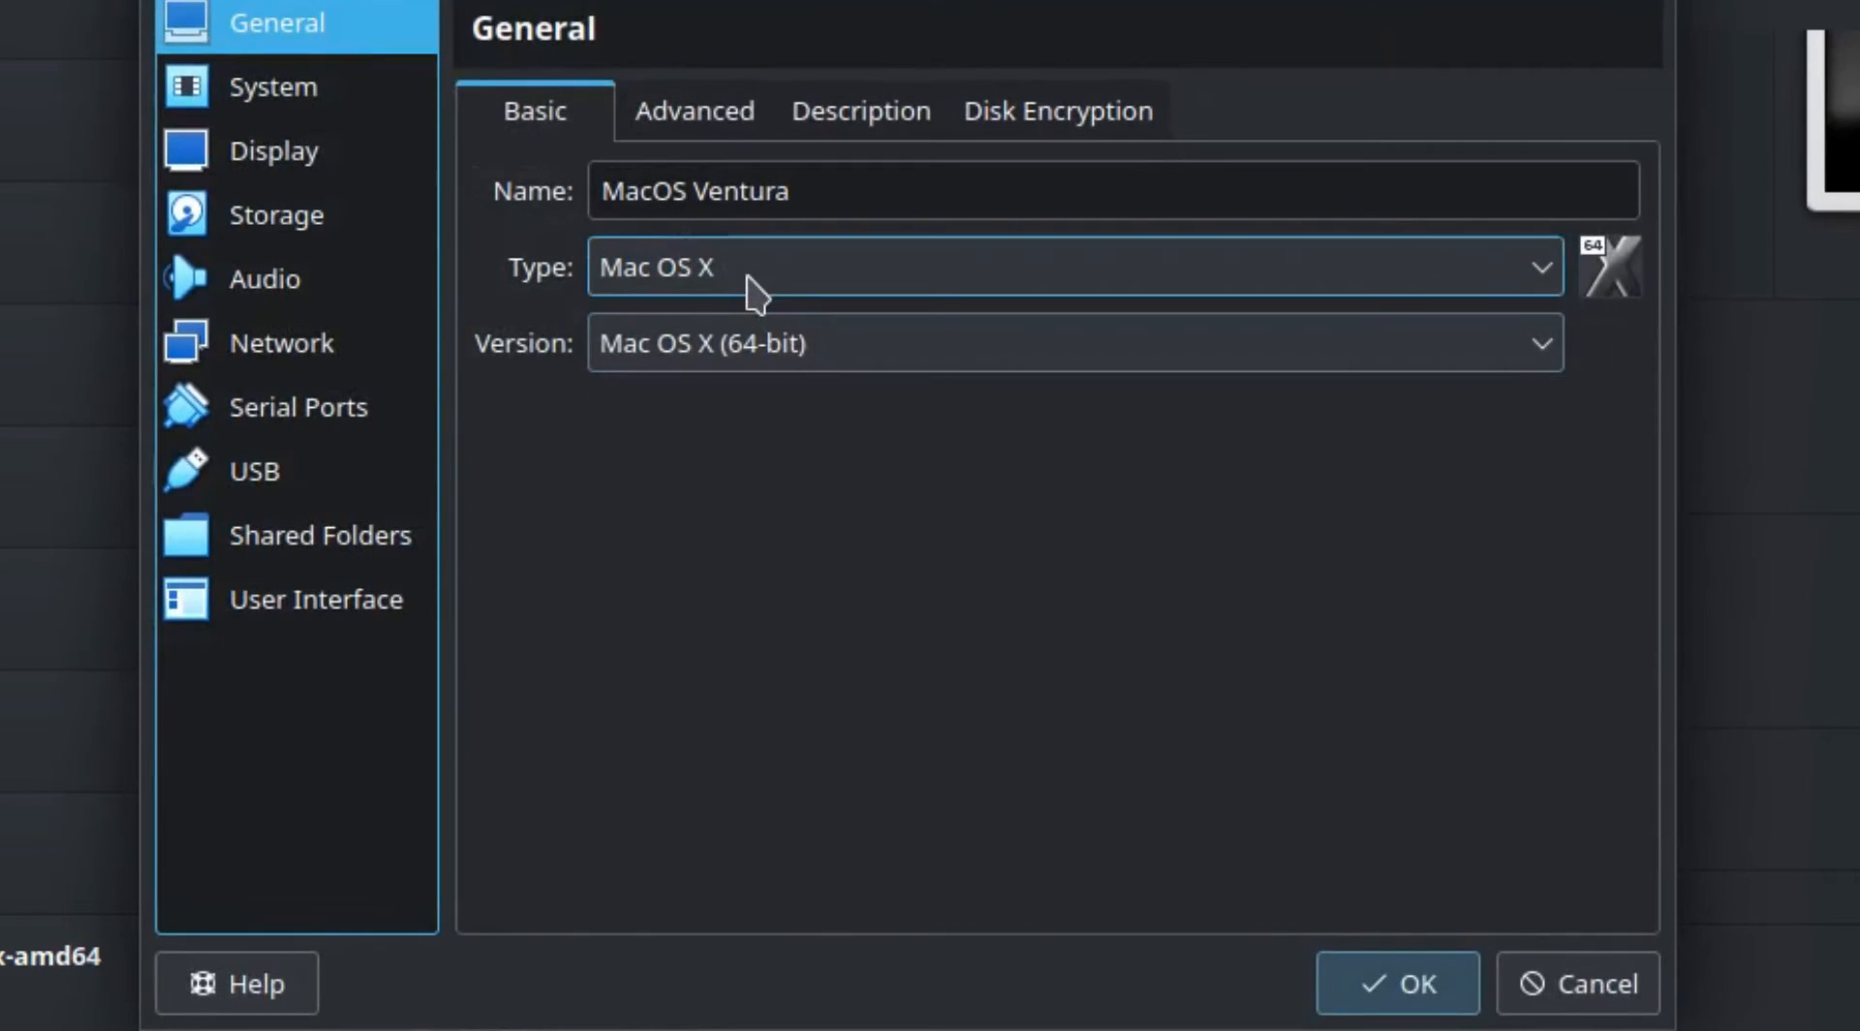
Step: Select the USB 3.0 (xHCI) Controller on the USB page and save with OK
click(253, 470)
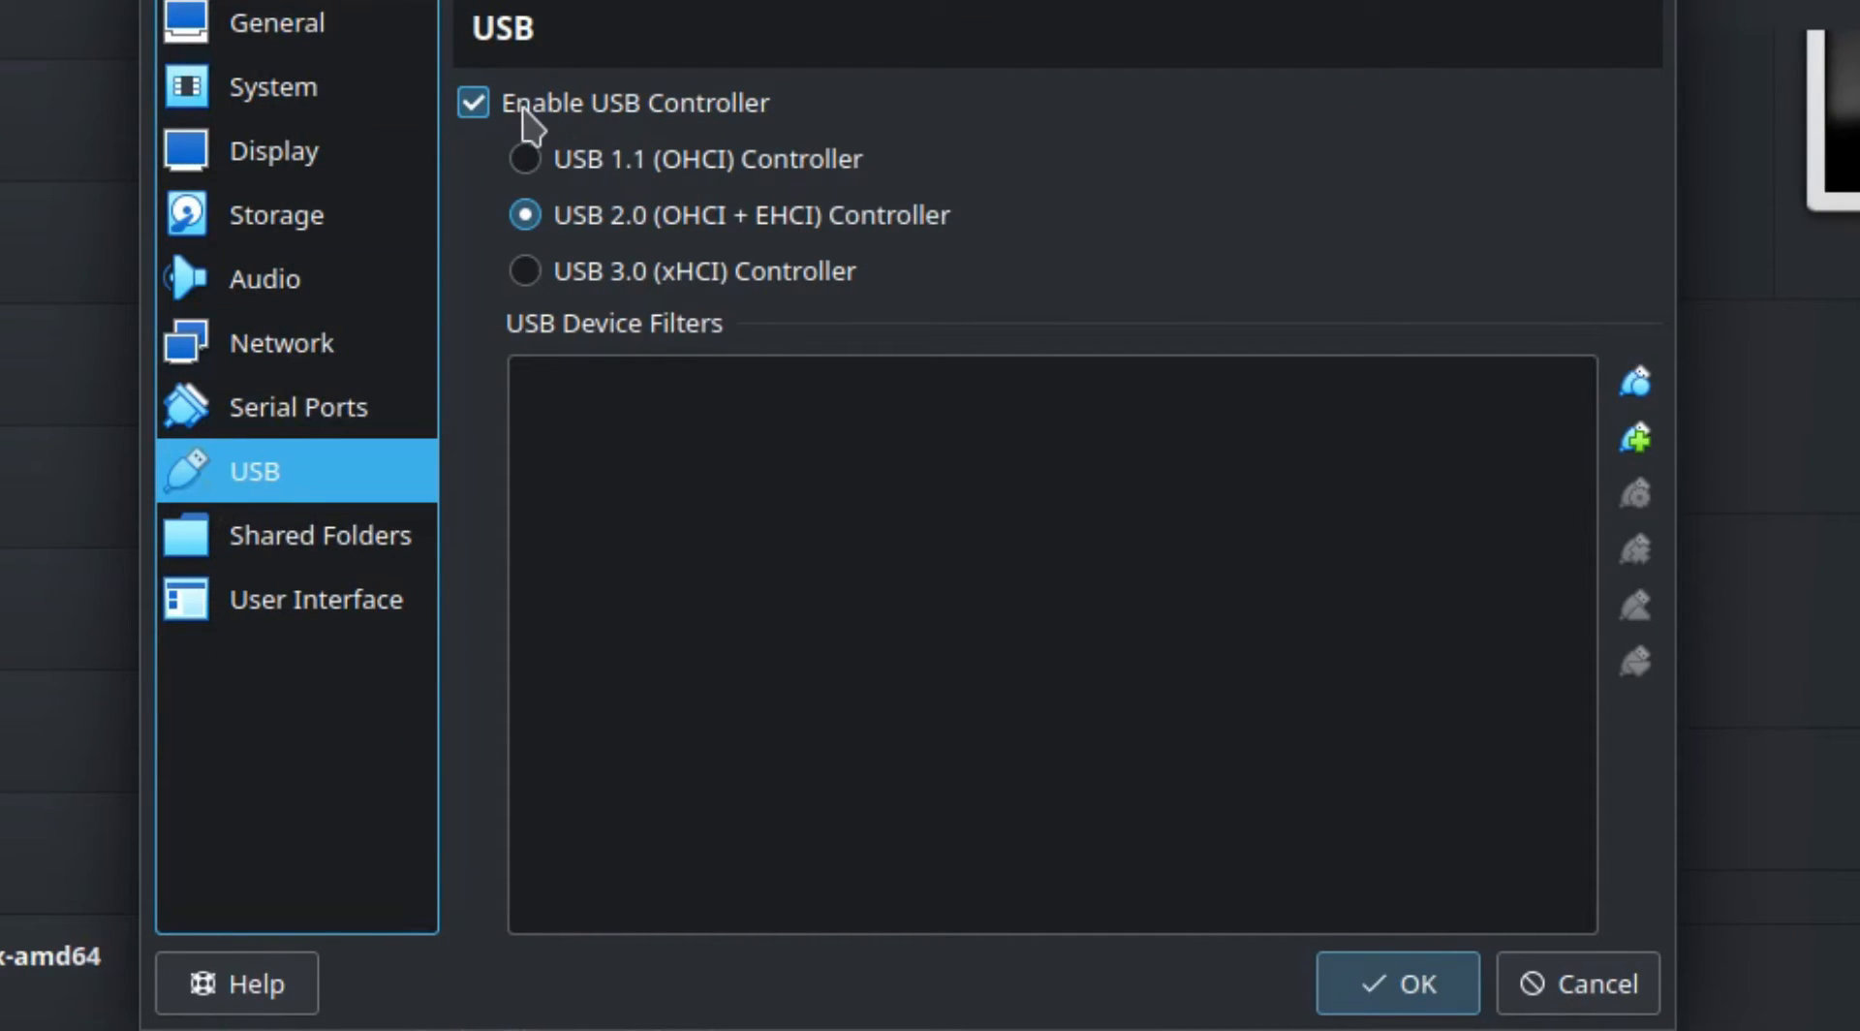
mouse_move(709, 139)
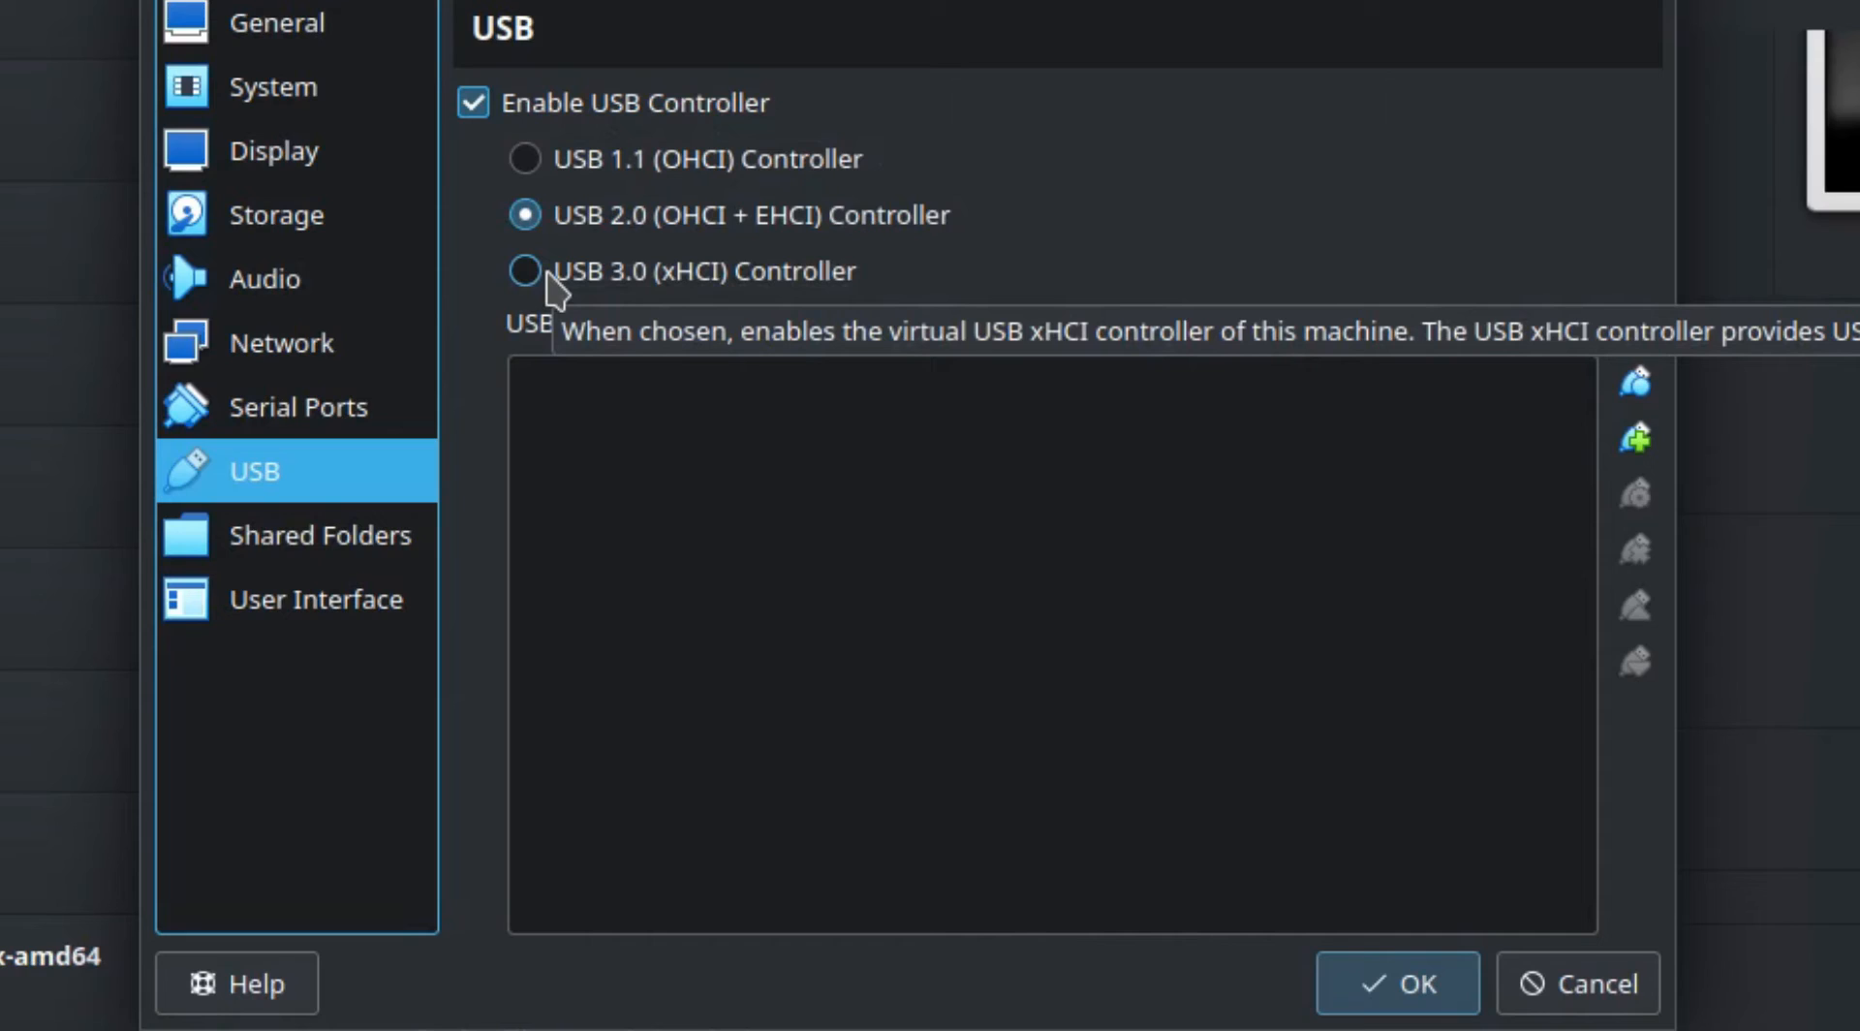
click(524, 270)
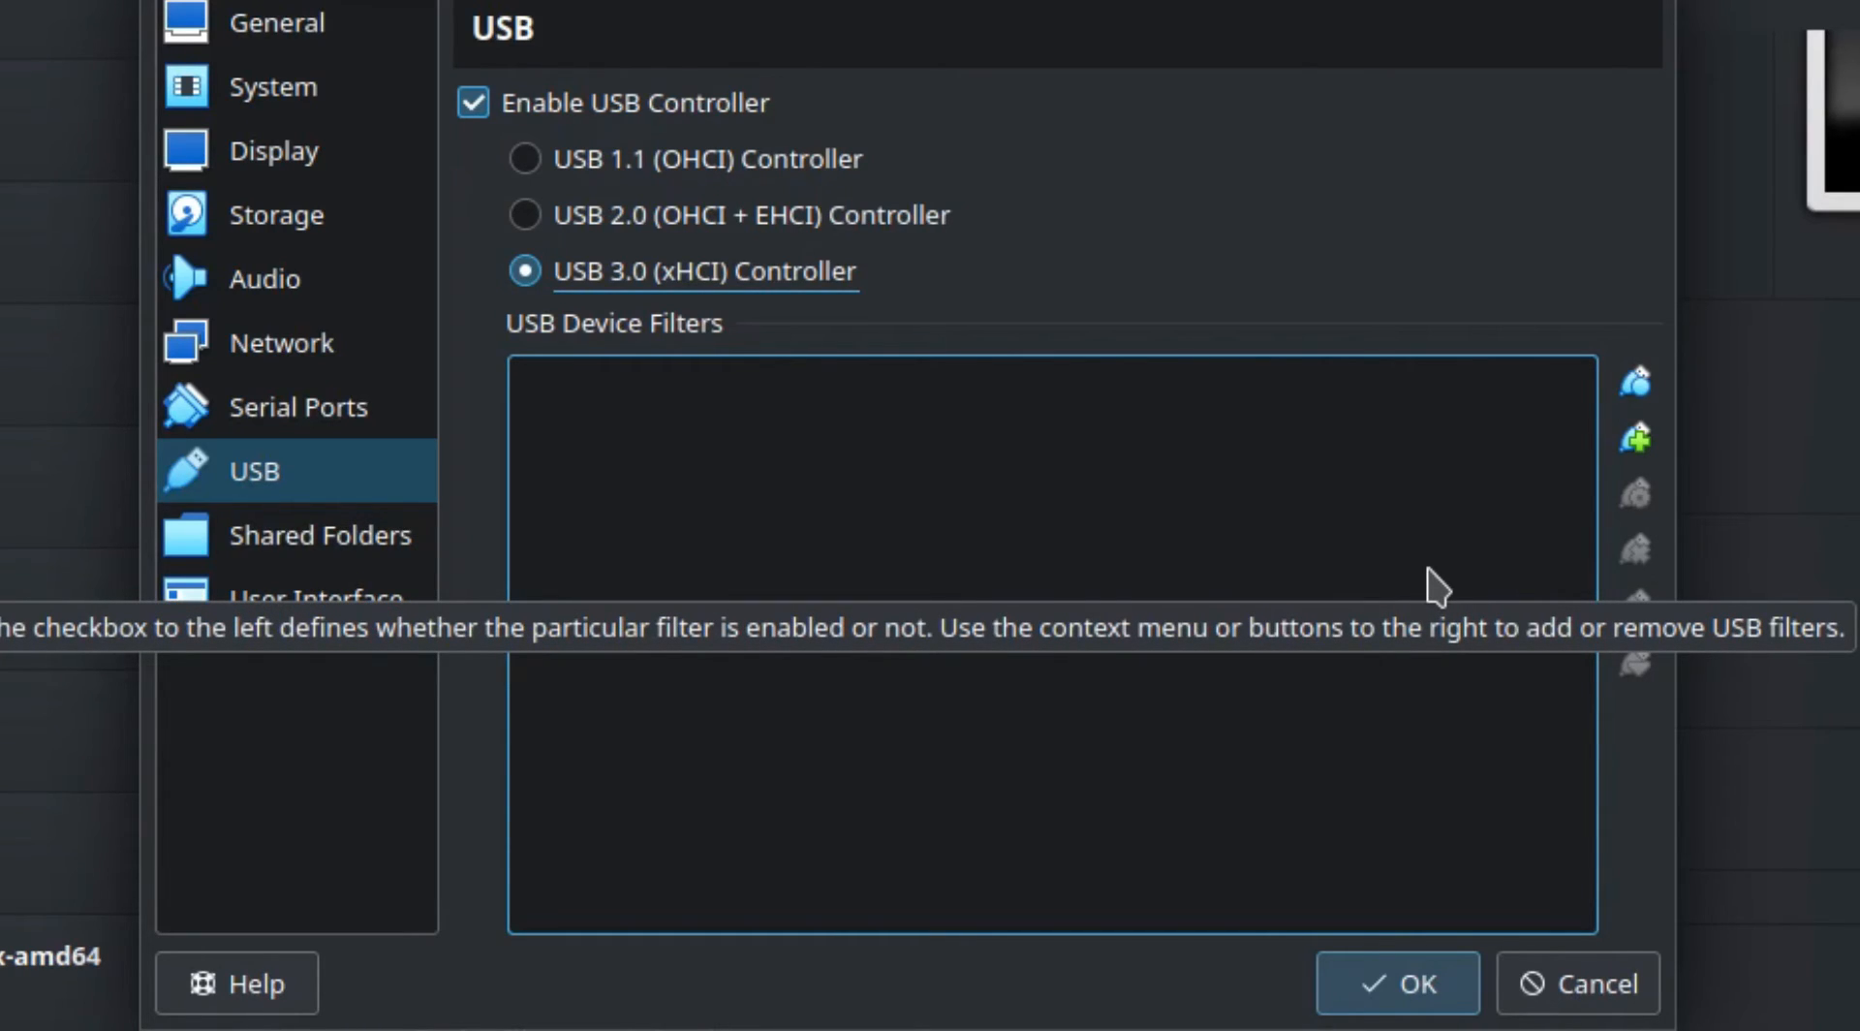
mouse_move(1574, 510)
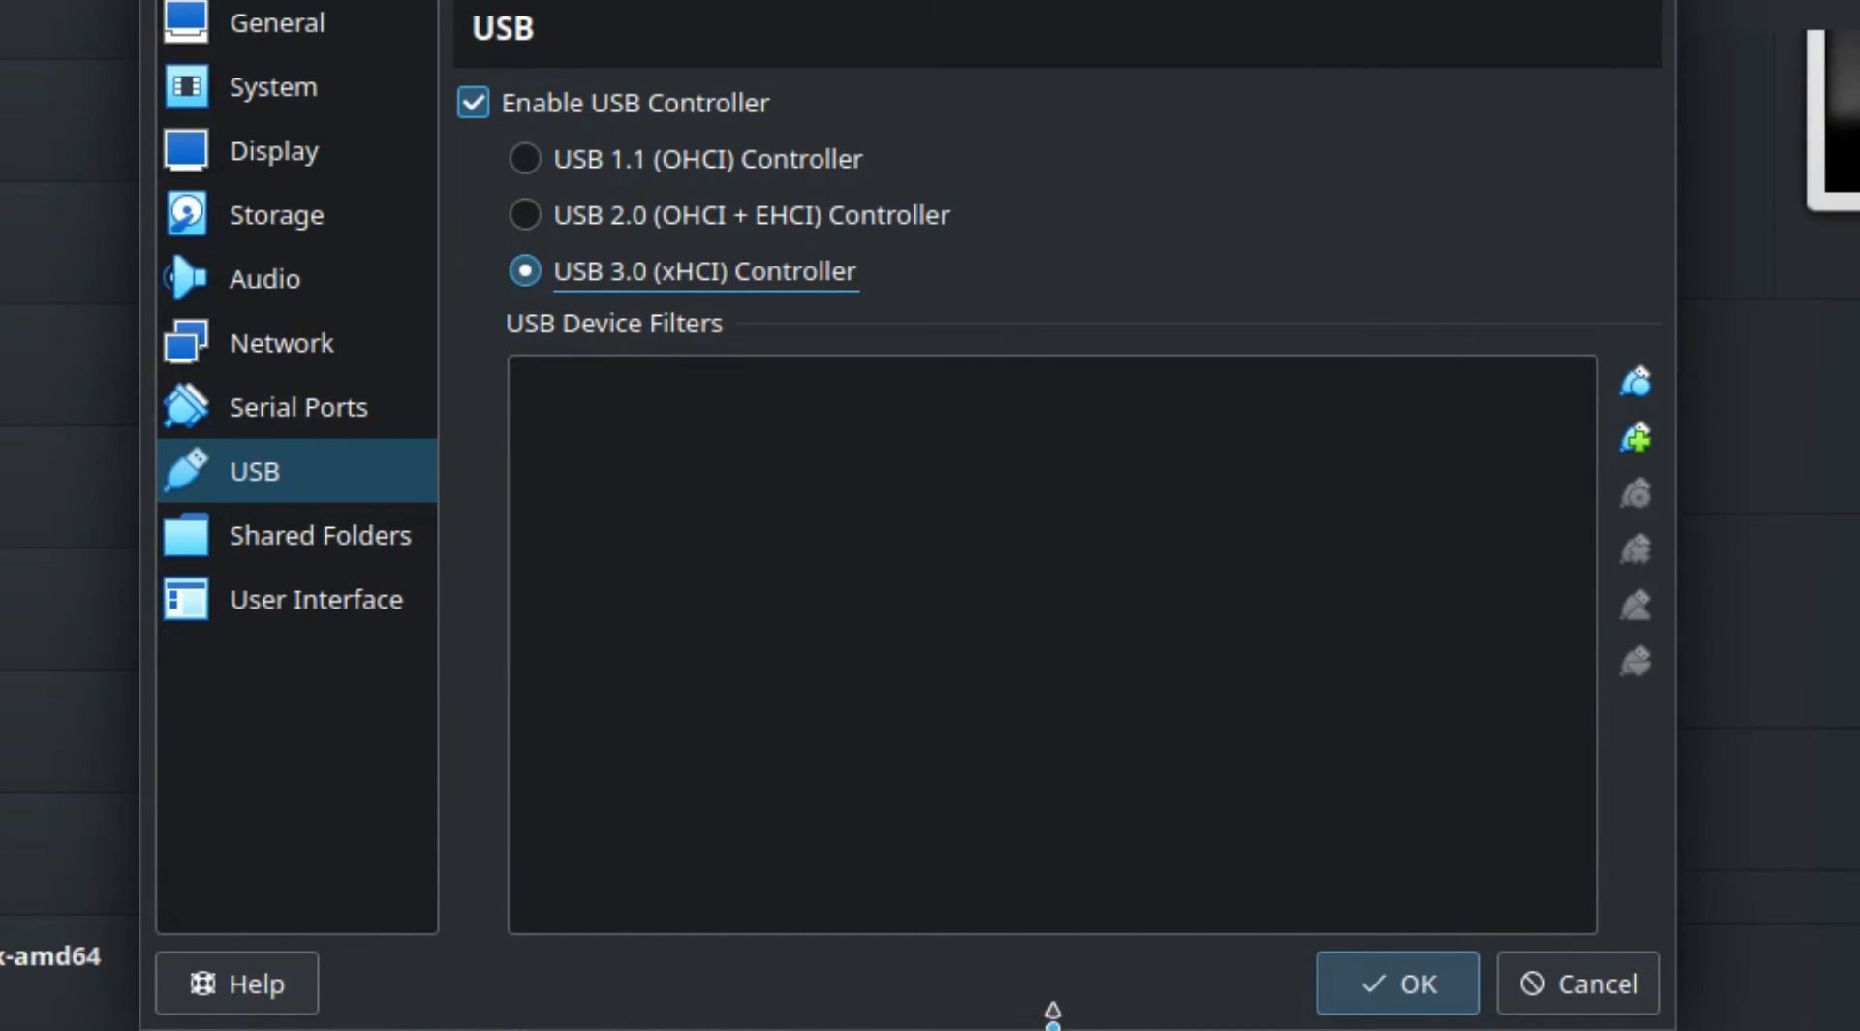
mouse_move(1018, 846)
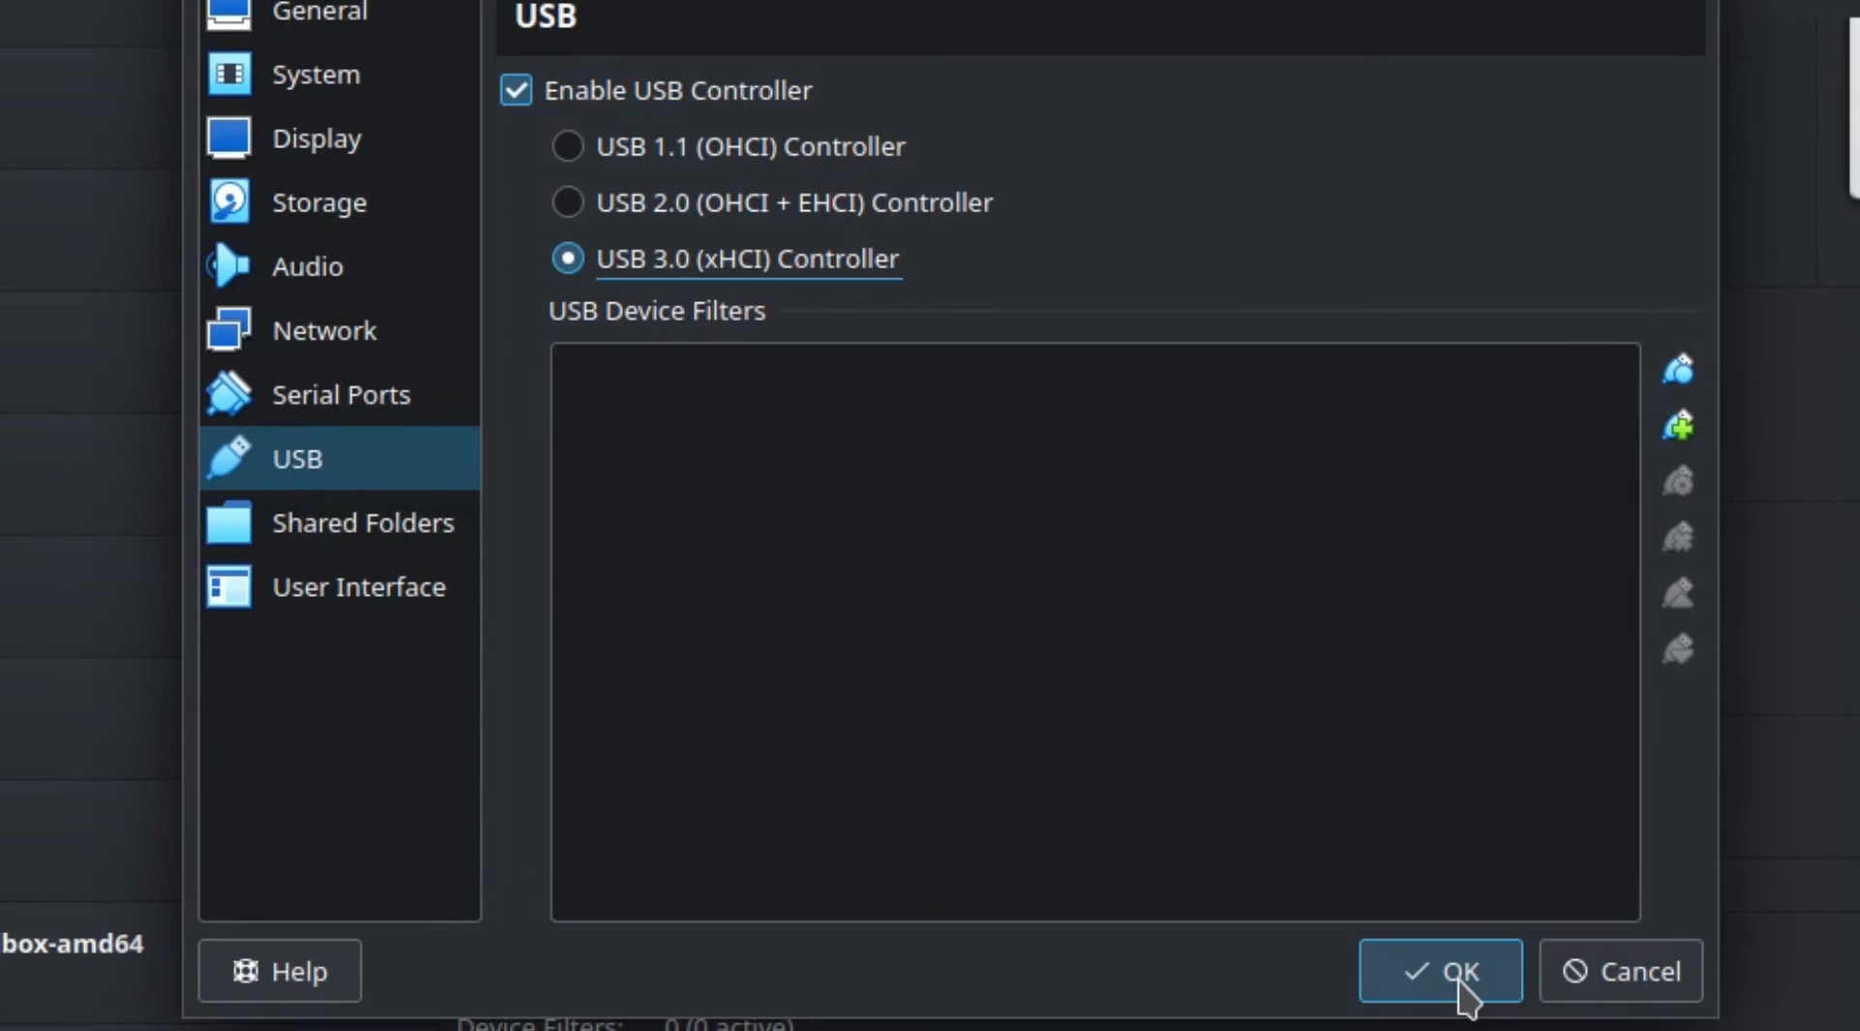
click(1438, 971)
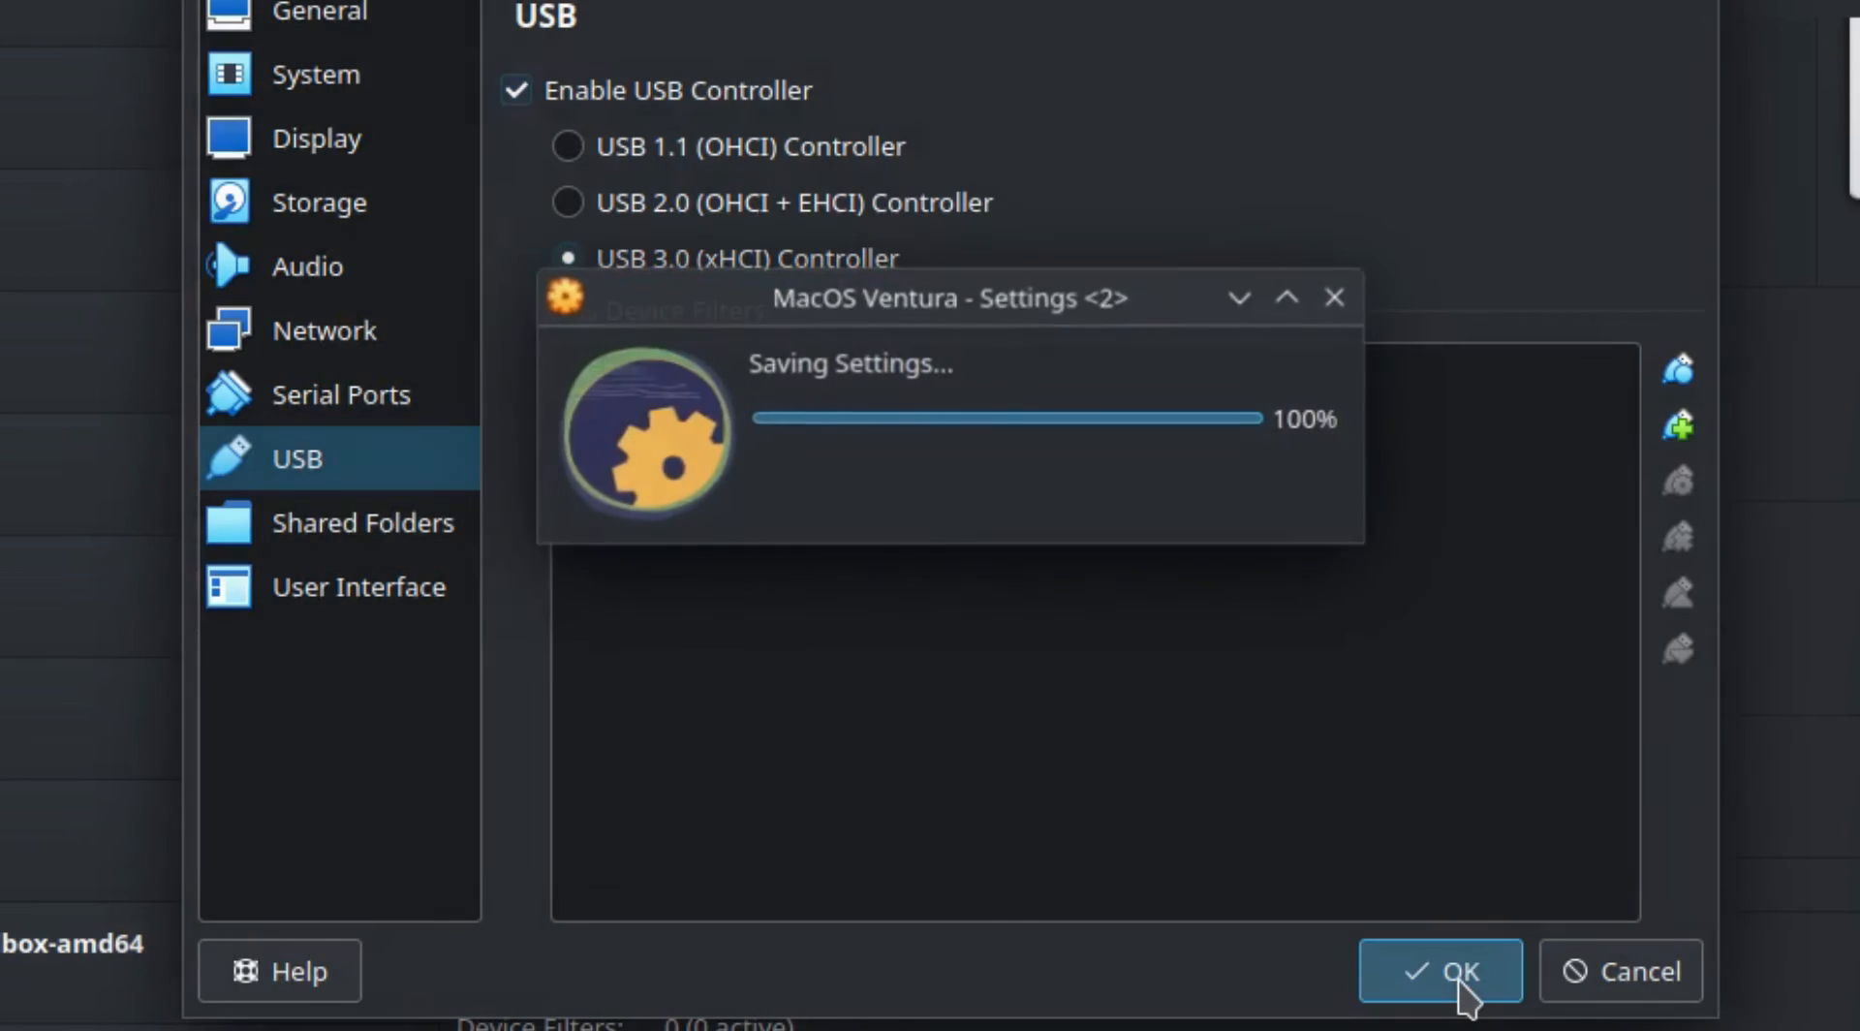
Step: Start MacOS Ventura again and wait for the macOS Language screen
click(1440, 971)
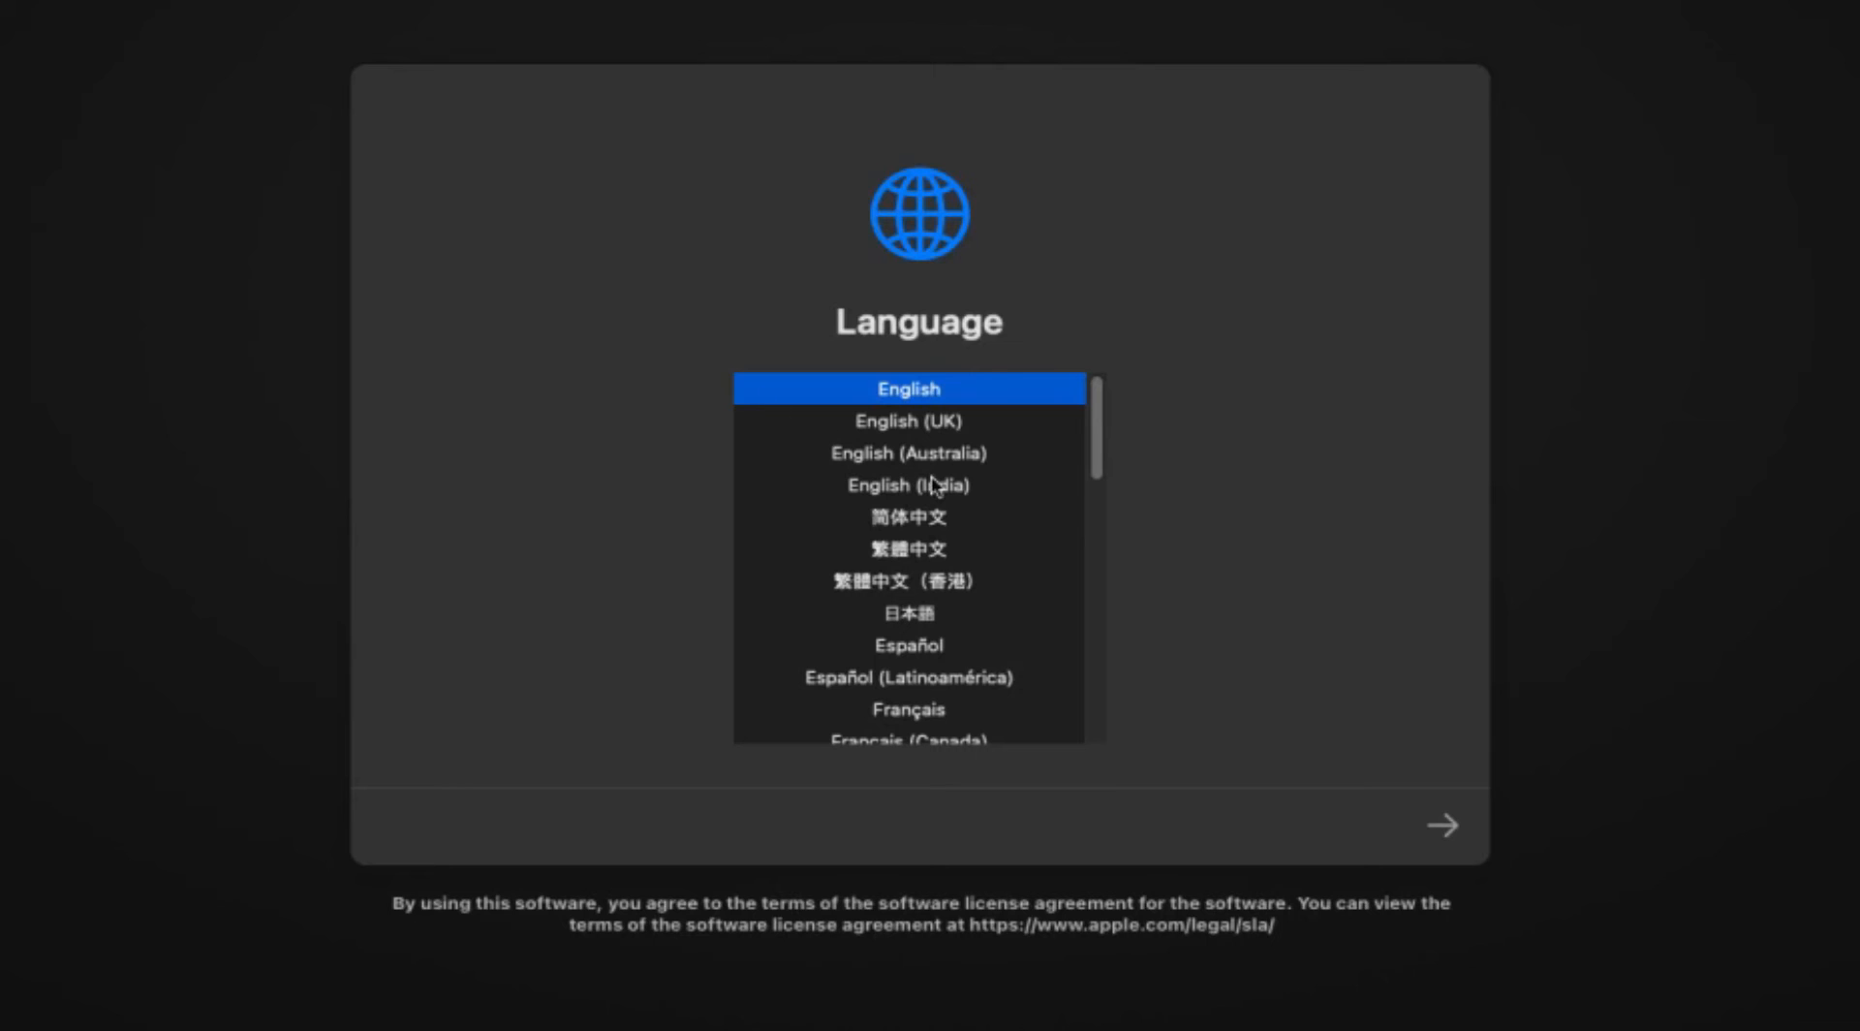
mouse_move(1169, 528)
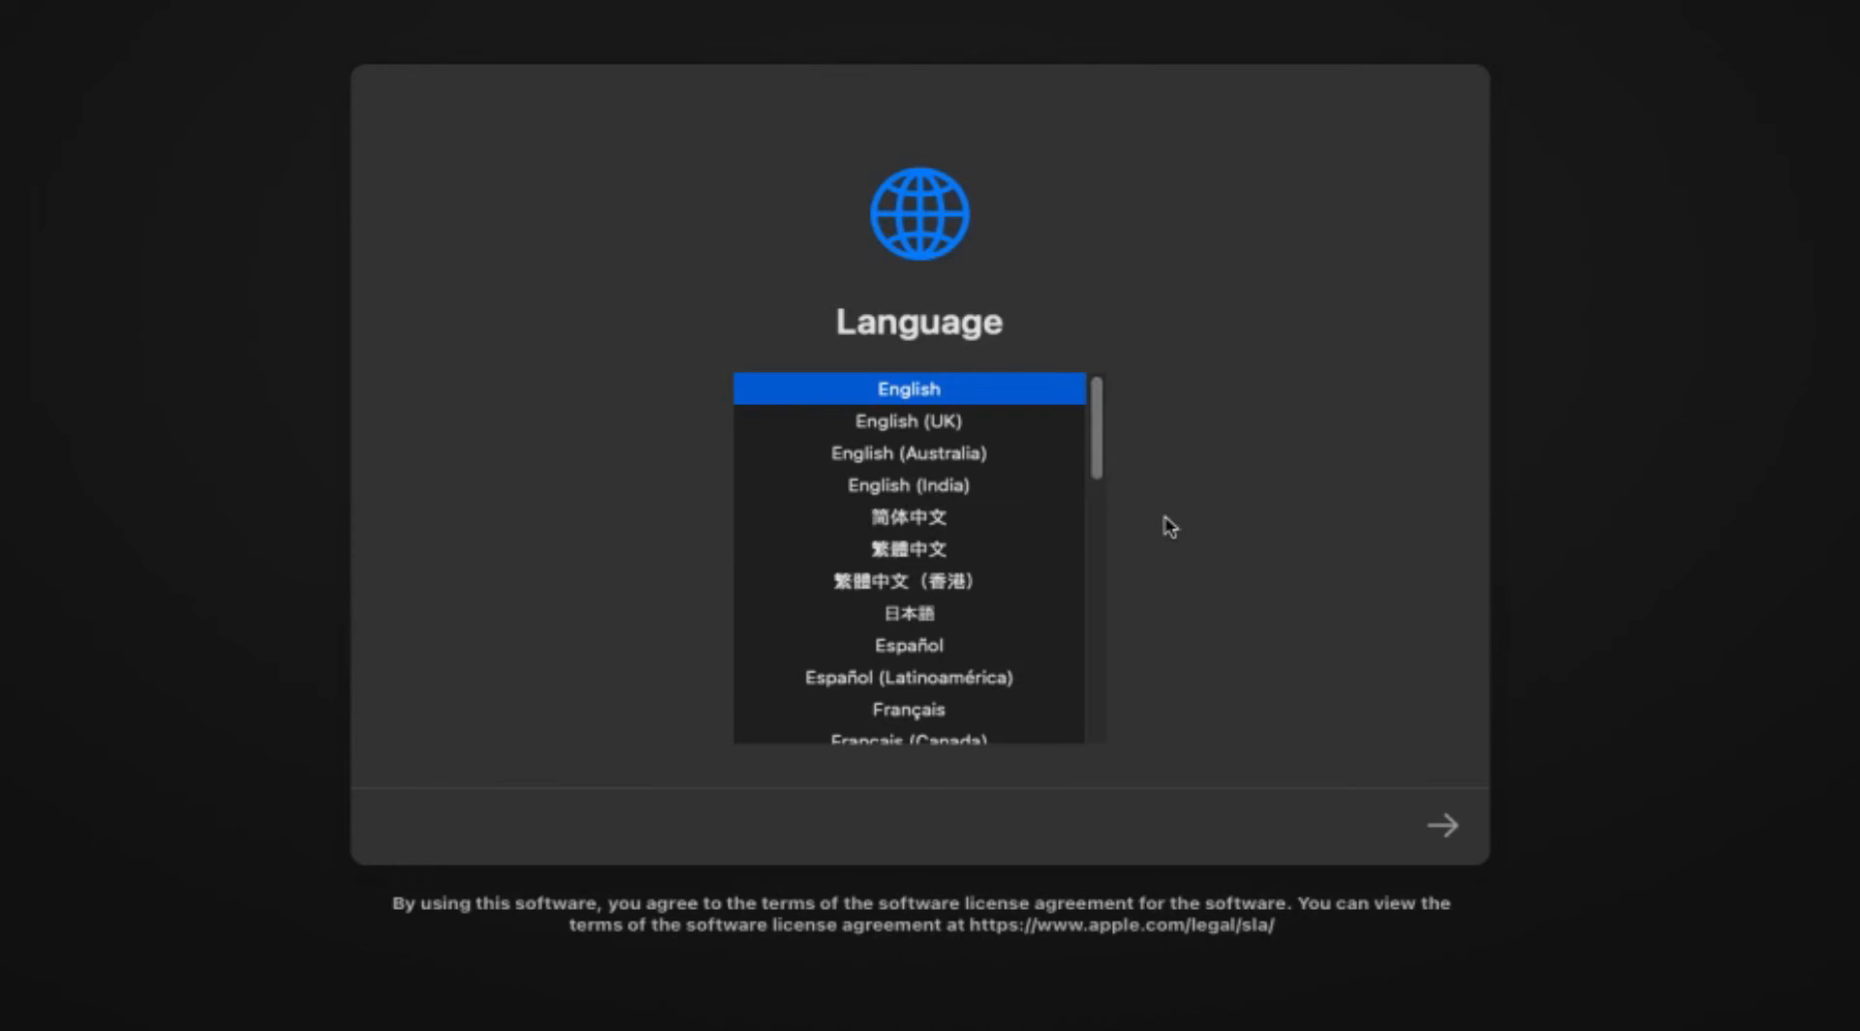
mouse_move(1445, 825)
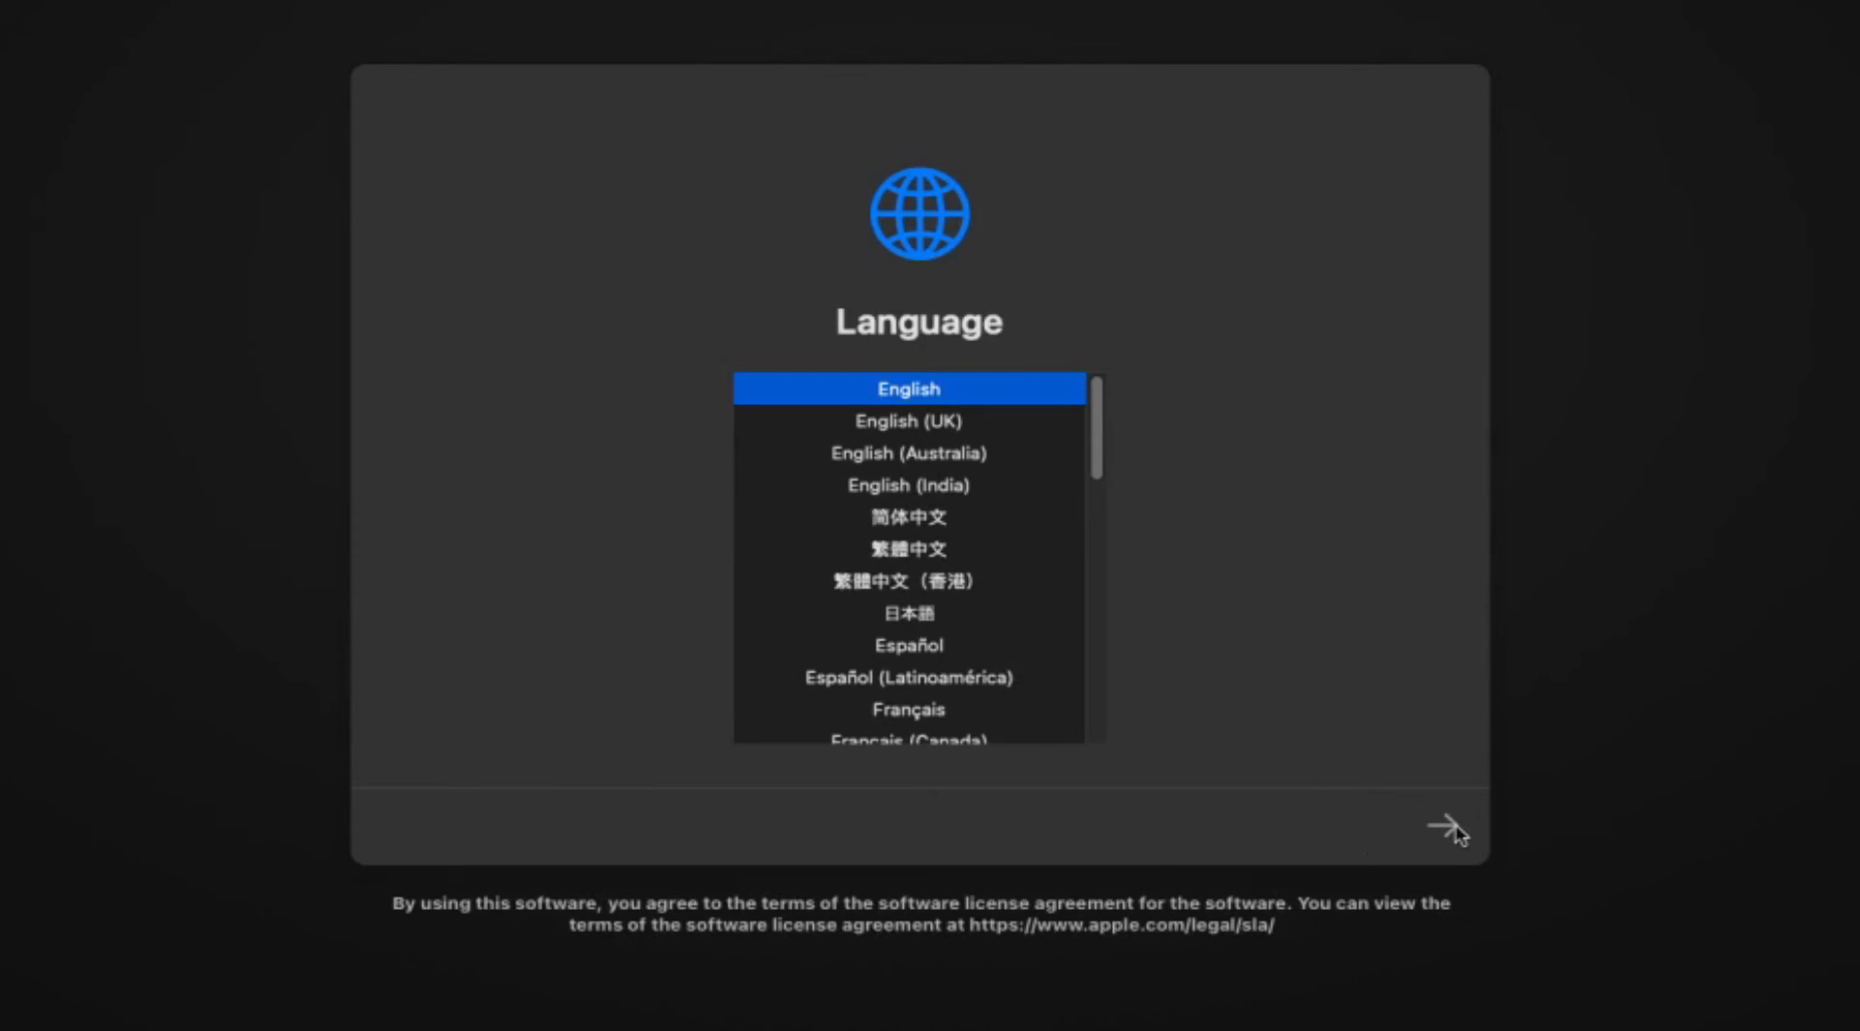